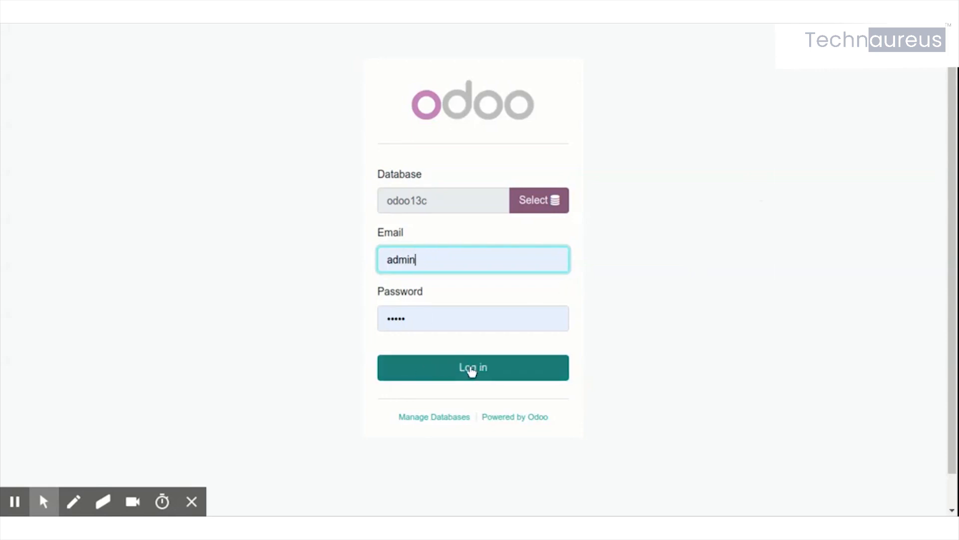
# Log in to the odoo13c database as admin and land on the Apps catalogue.
pyautogui.click(473, 367)
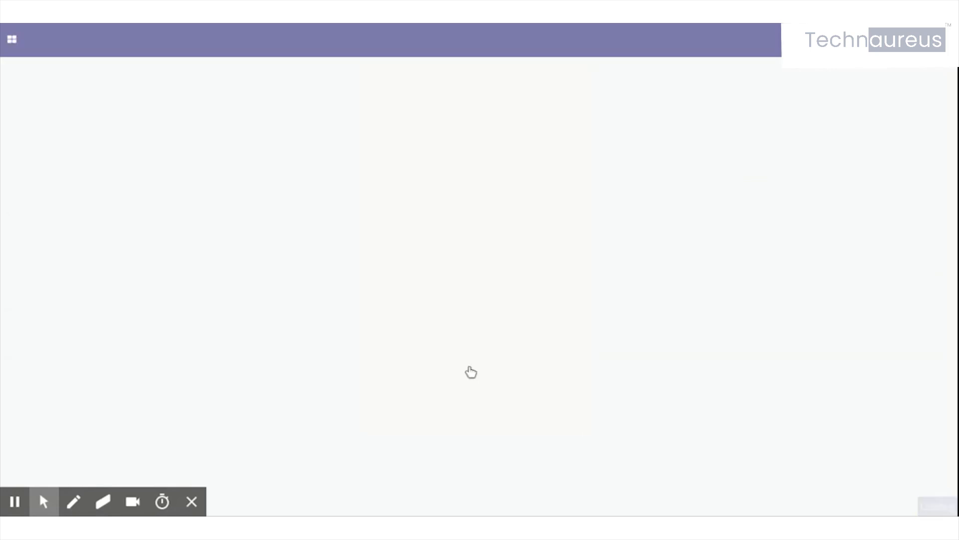
pyautogui.click(11, 39)
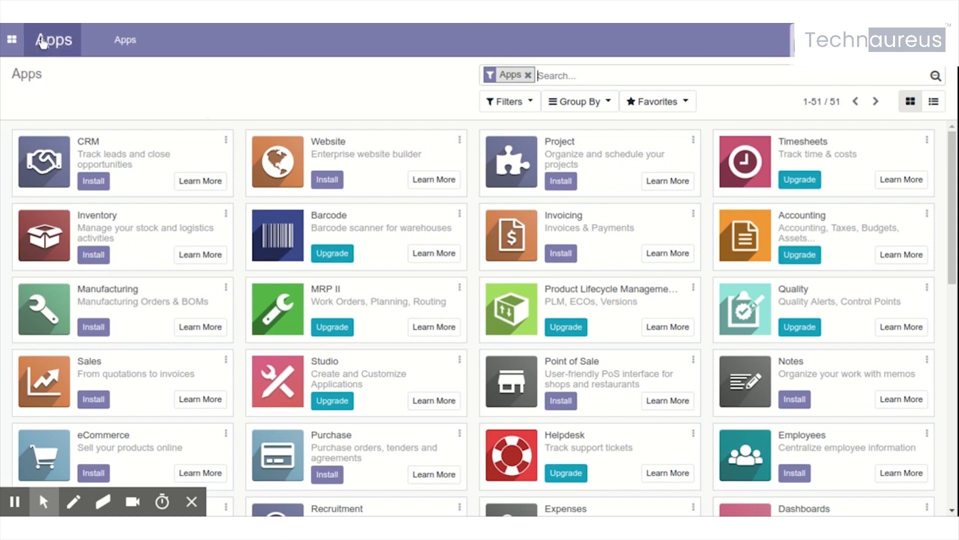
# Switch to Settings and highlight the version, 13.0alpha1-20190604 Community Edition.
pyautogui.click(53, 39)
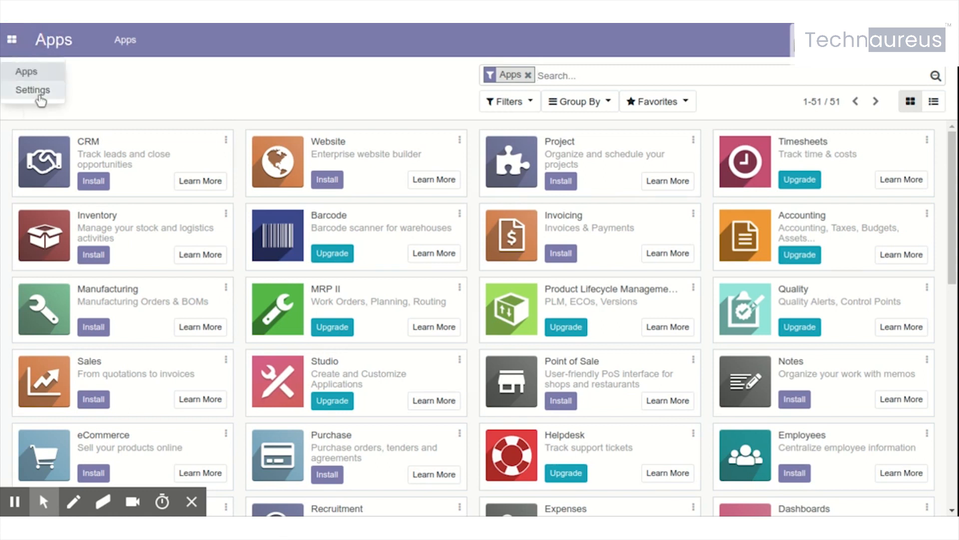
pyautogui.click(32, 89)
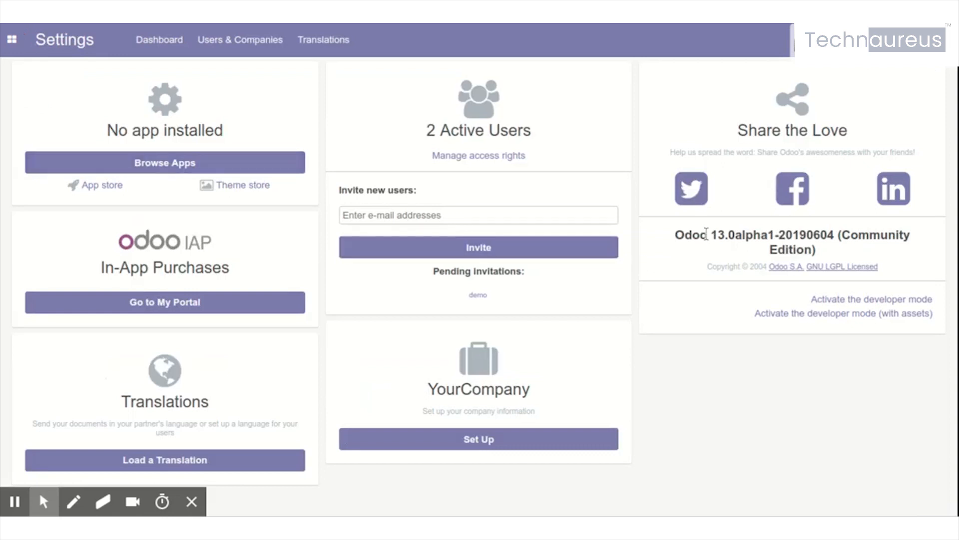
pyautogui.doubleClick(718, 234)
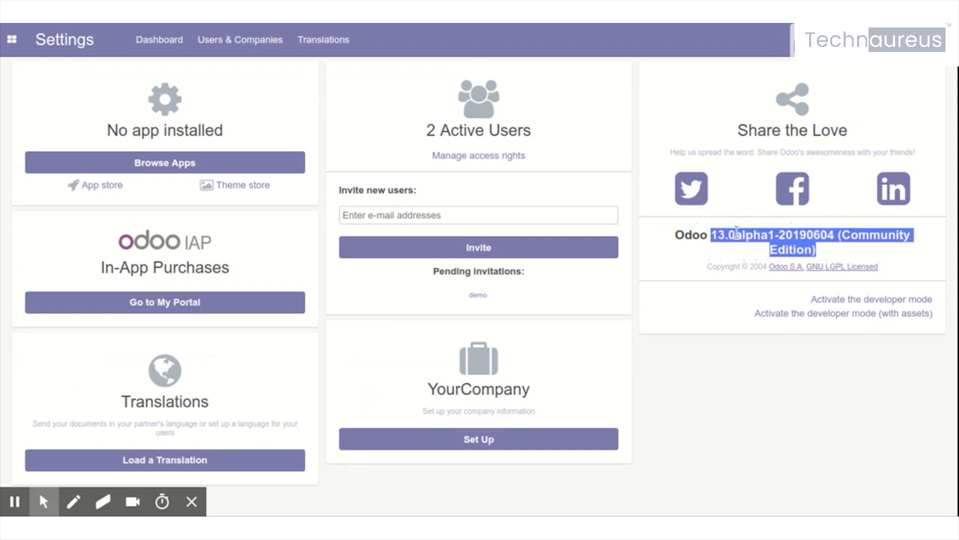
pyautogui.click(648, 278)
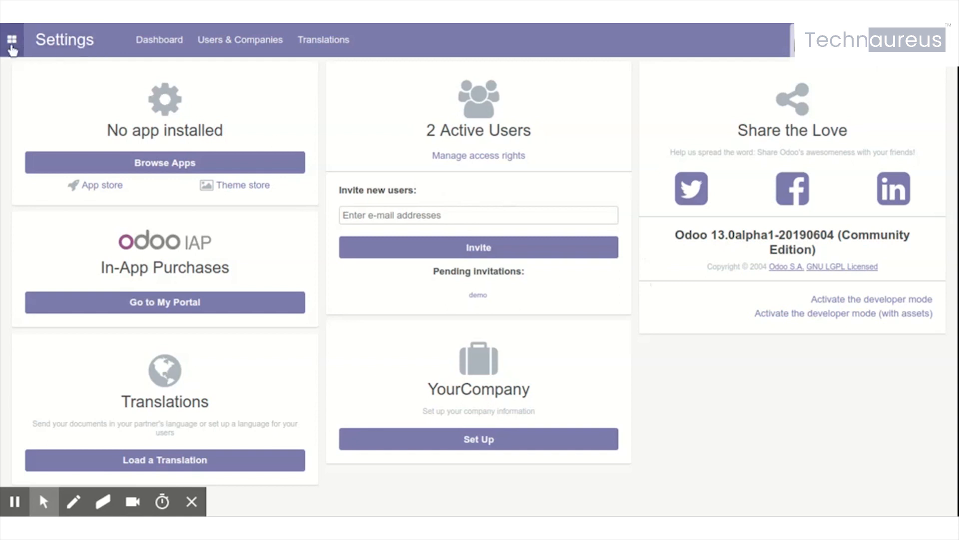
# Switch back to the Apps catalogue and scroll through its 51 available app cards.
pyautogui.click(11, 40)
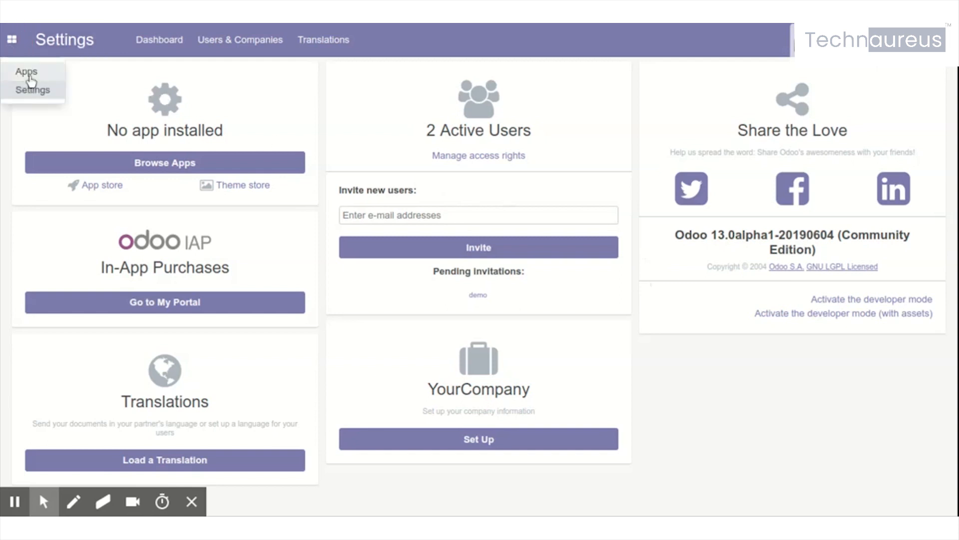
pyautogui.click(26, 72)
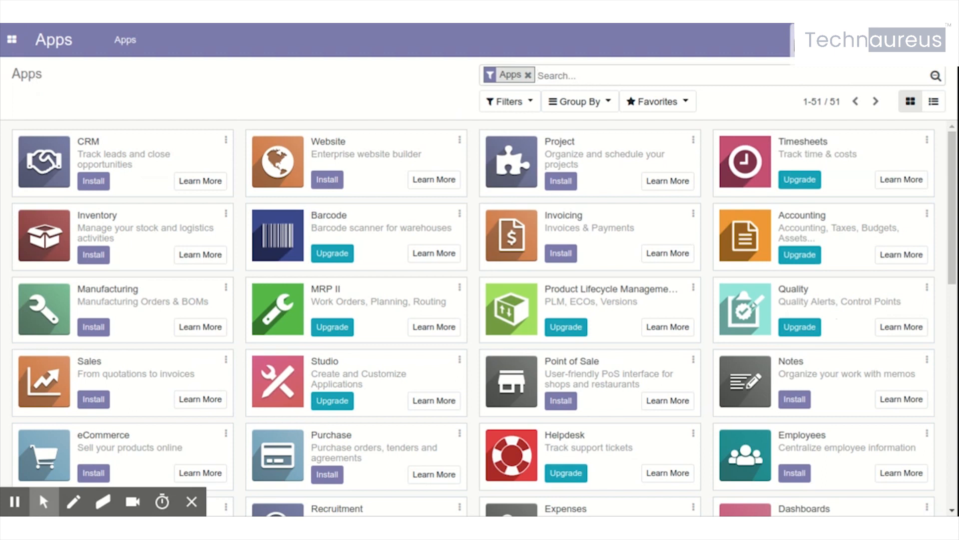
pyautogui.scroll(-3)
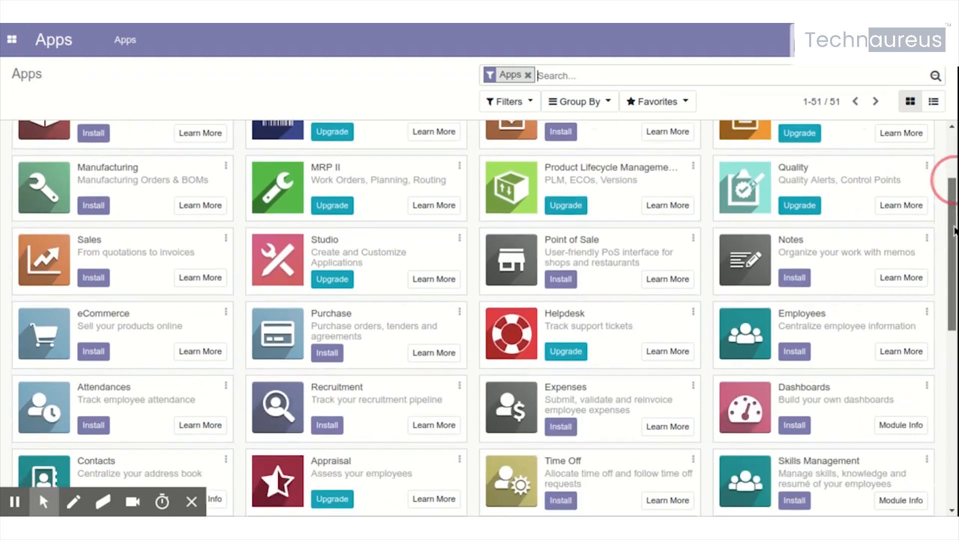
pyautogui.scroll(-3)
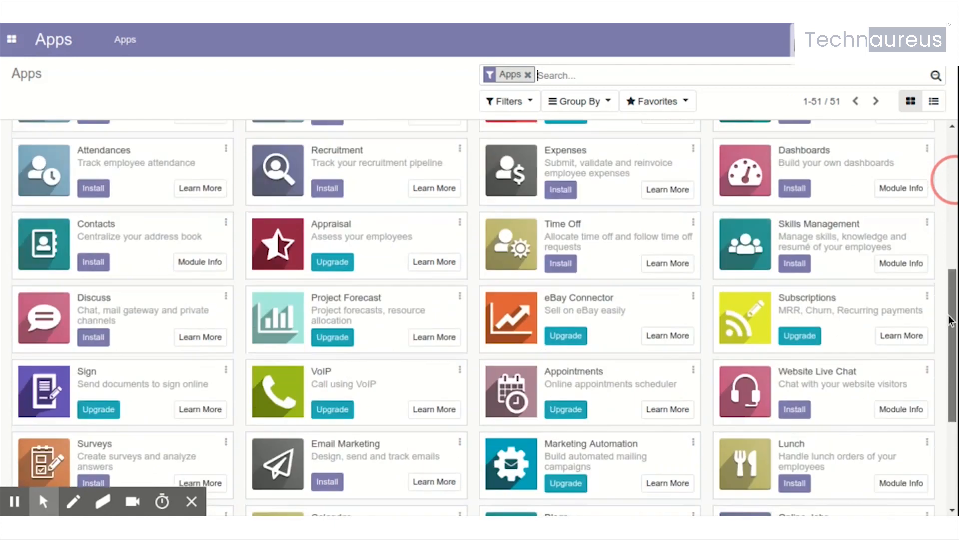
pyautogui.scroll(3)
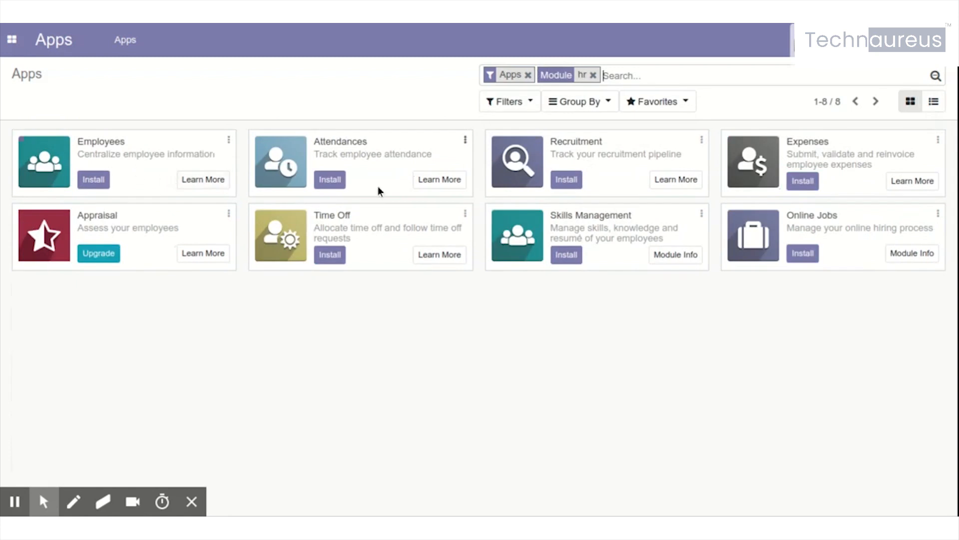
pyautogui.moveTo(153, 151)
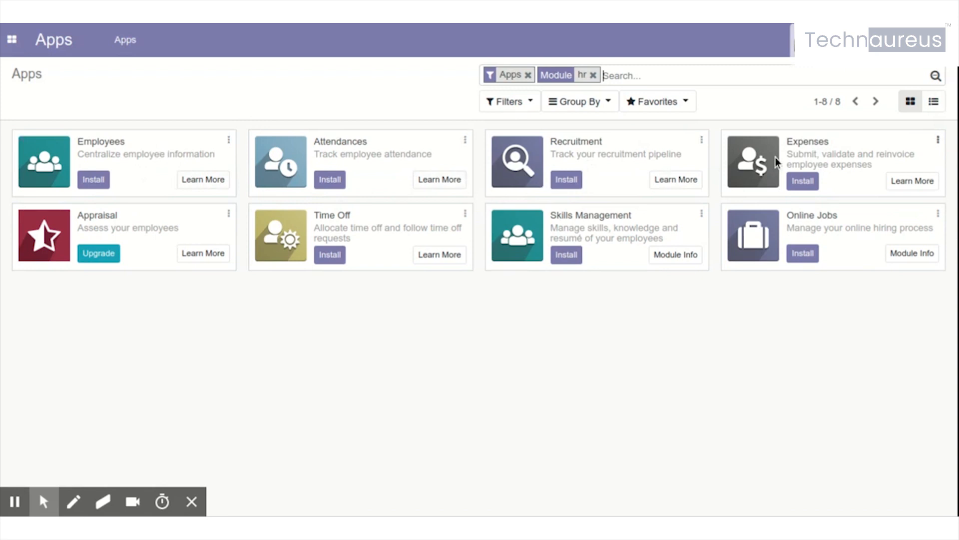
pyautogui.moveTo(718, 178)
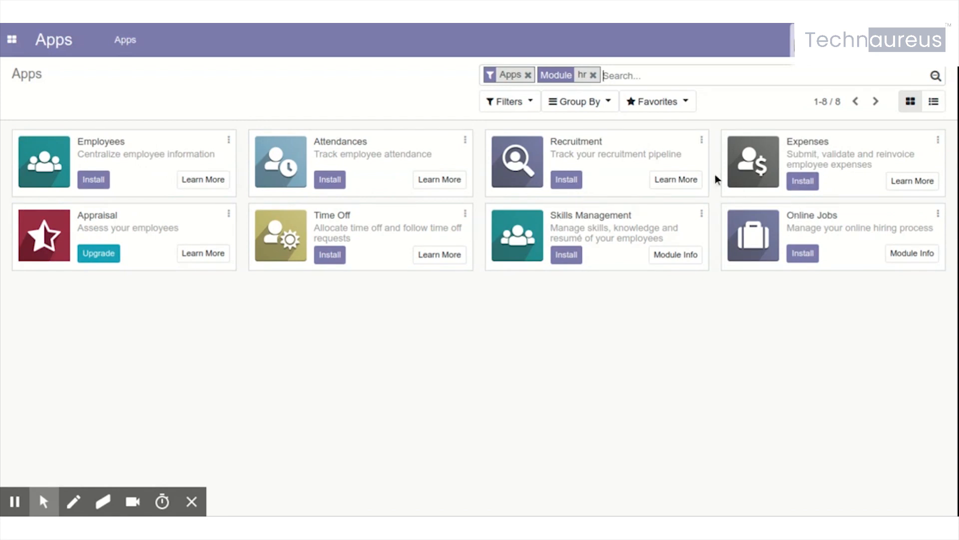
pyautogui.moveTo(202, 223)
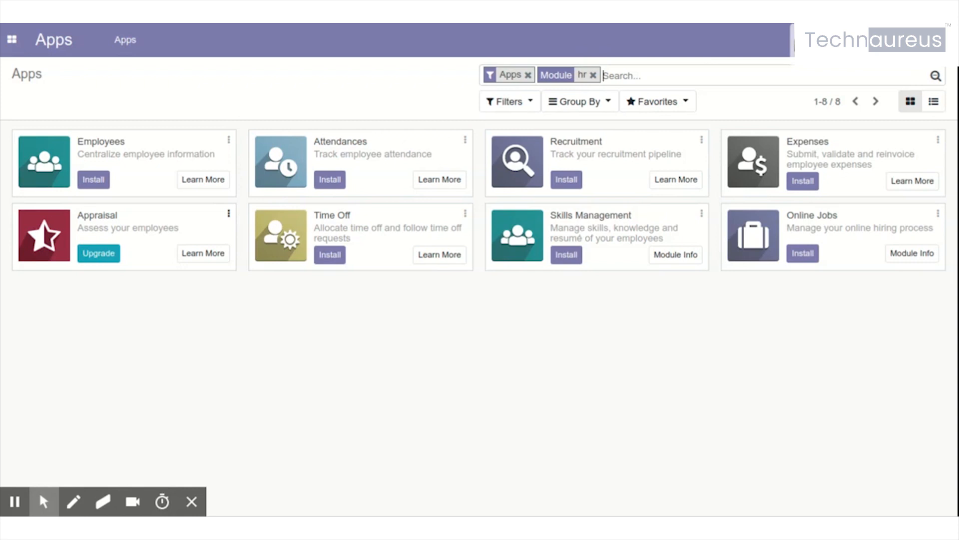
pyautogui.moveTo(389, 133)
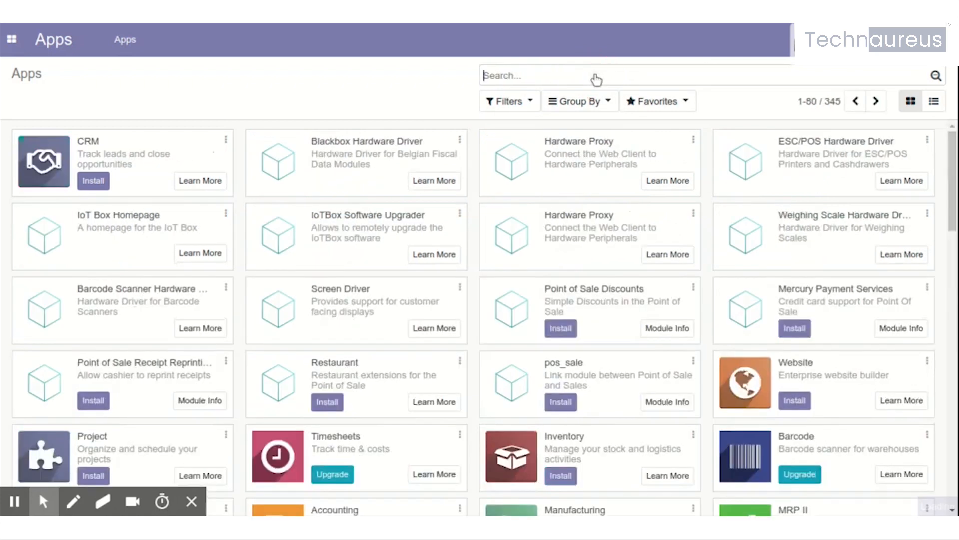
# Search modules for 'payroll' (no module found), then clear the filter to restore all 345 modules.
pyautogui.write('payroll')
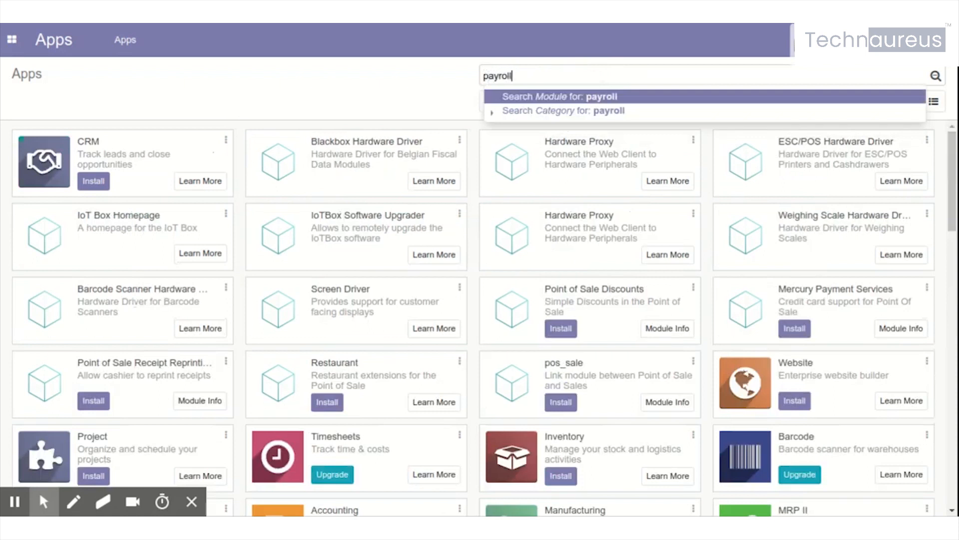
pyautogui.click(557, 96)
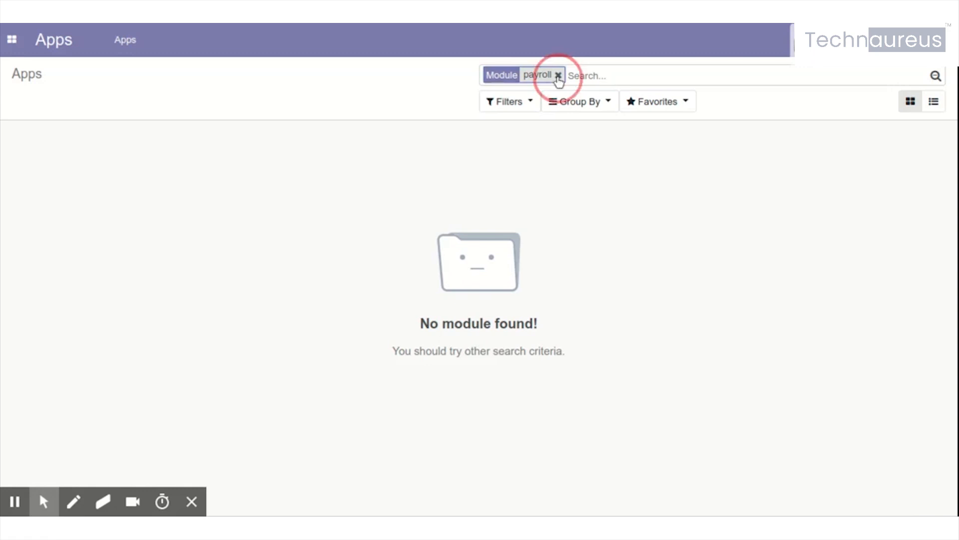
pyautogui.click(558, 75)
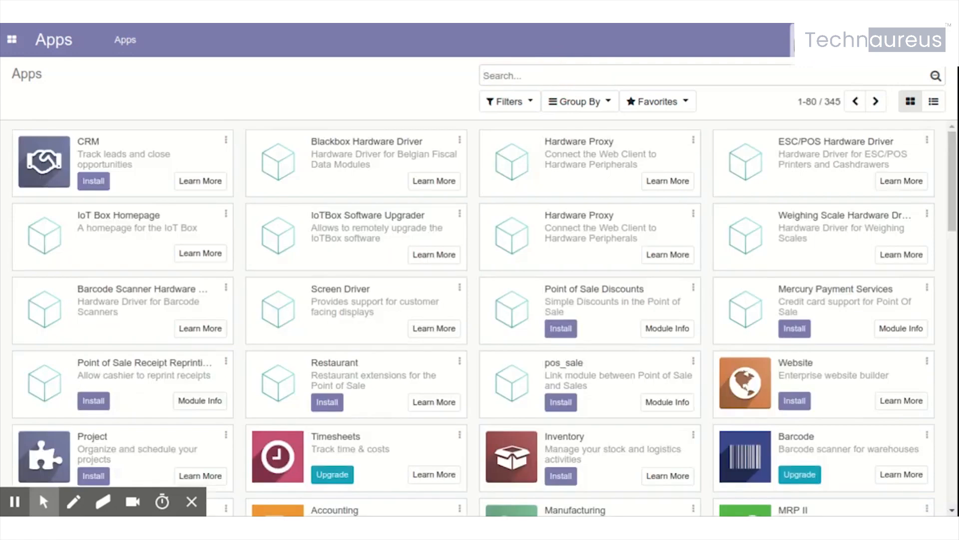